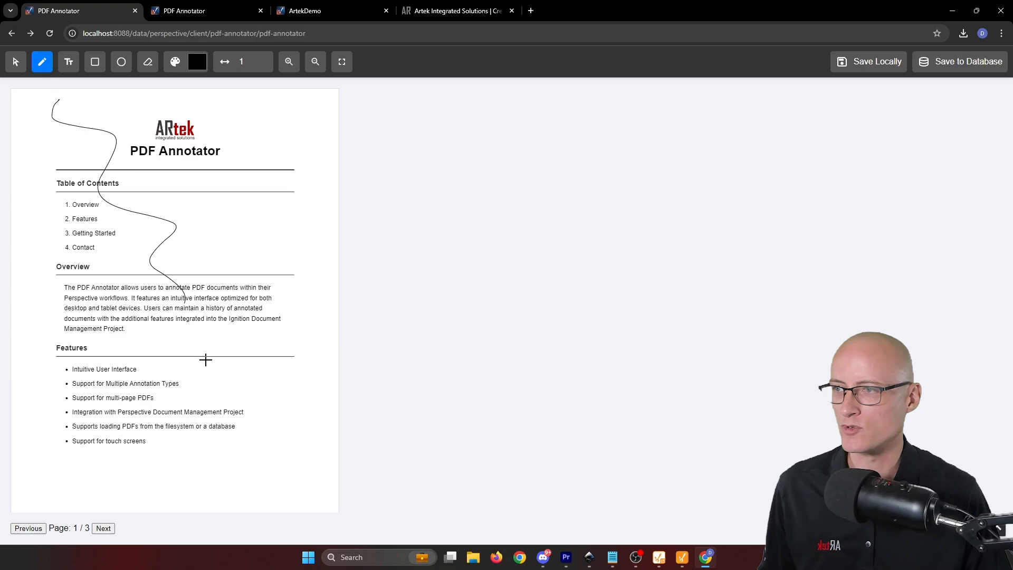
On page 2, add a circle and 'GOOOD!' text, and enlarge and tilt the rectangle into a diamond.
{"action": "left_click", "coordinate": [102, 527]}
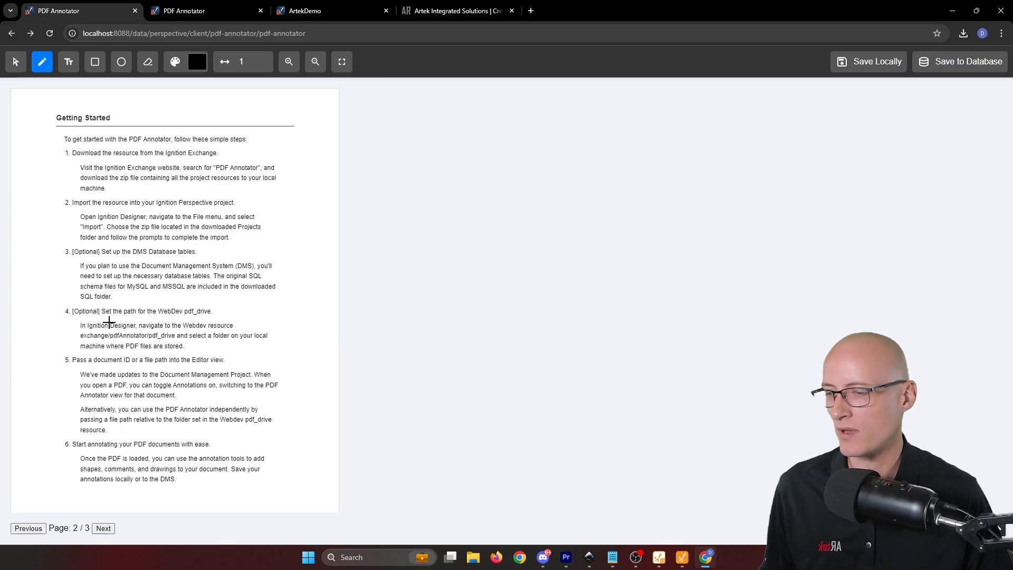
{"action": "left_click", "coordinate": [120, 62]}
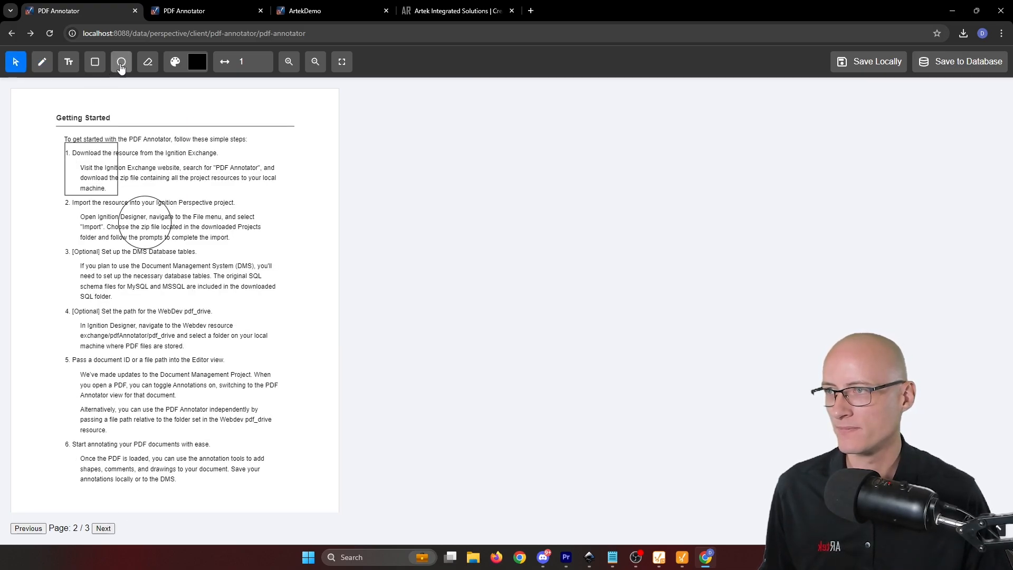
{"action": "left_click", "coordinate": [121, 61]}
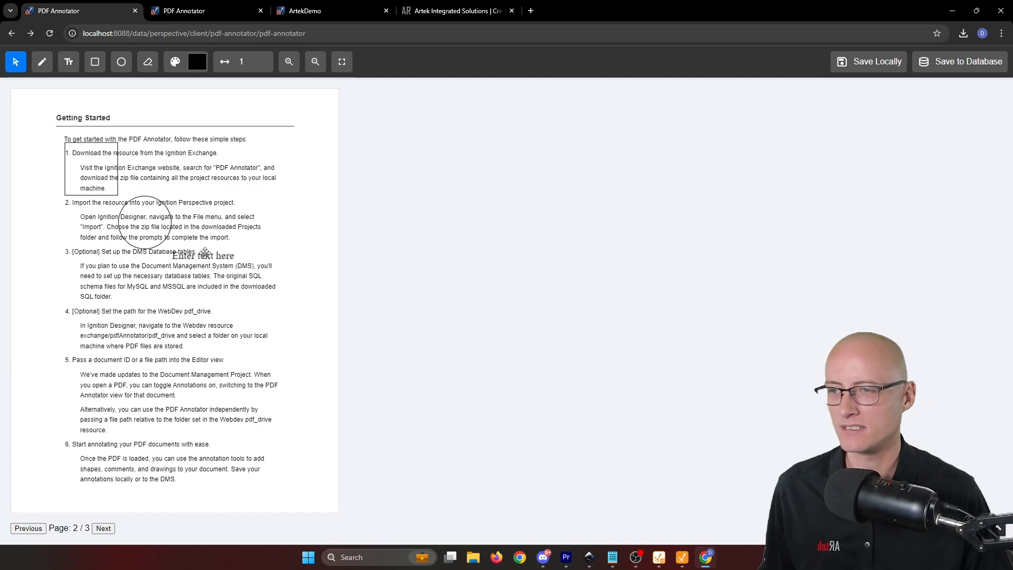
{"action": "type", "text": "God"}
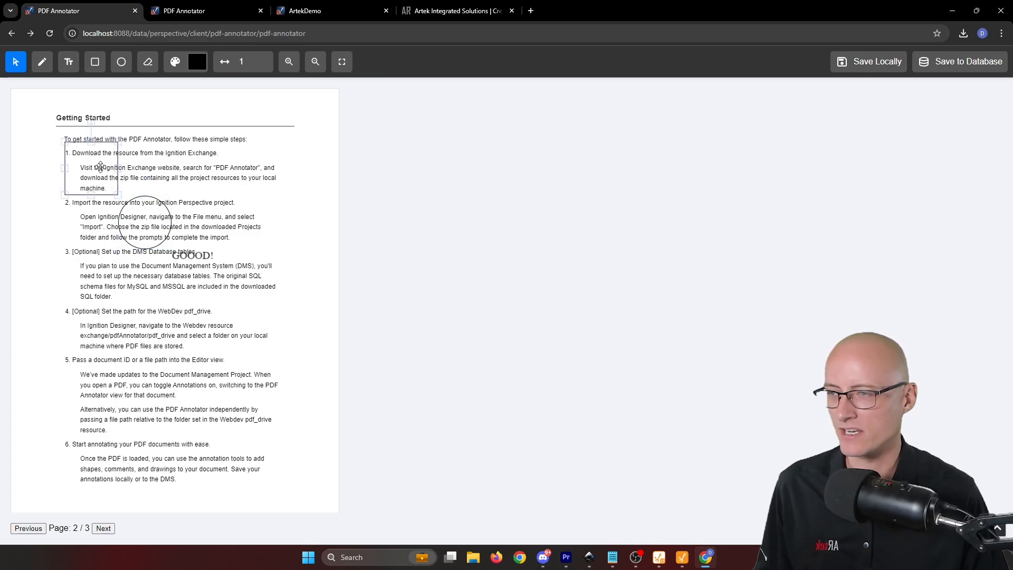
{"action": "left_click_drag", "start_coordinate": [90, 170], "coordinate": [253, 139]}
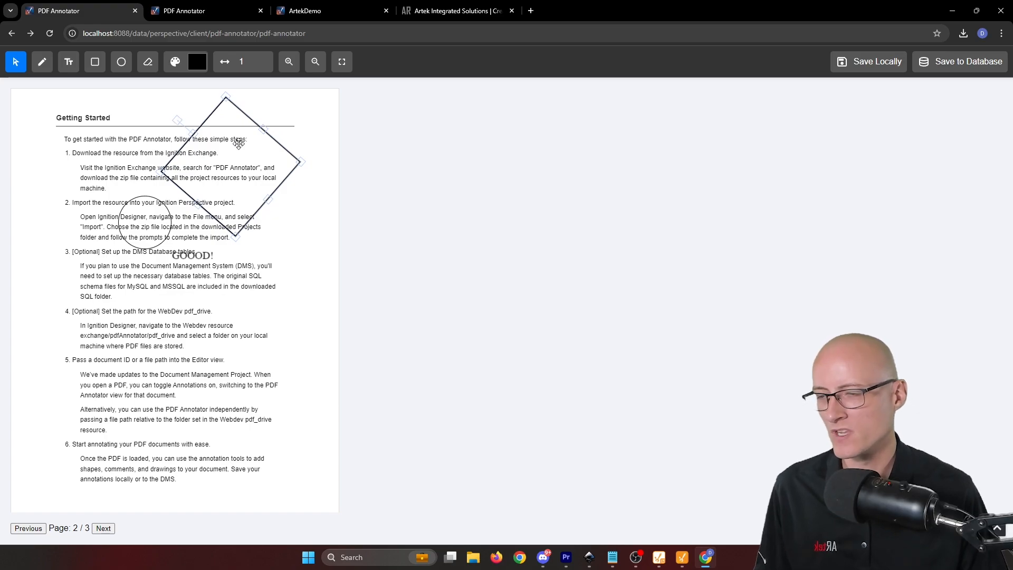
{"action": "mouse_move", "coordinate": [961, 61]}
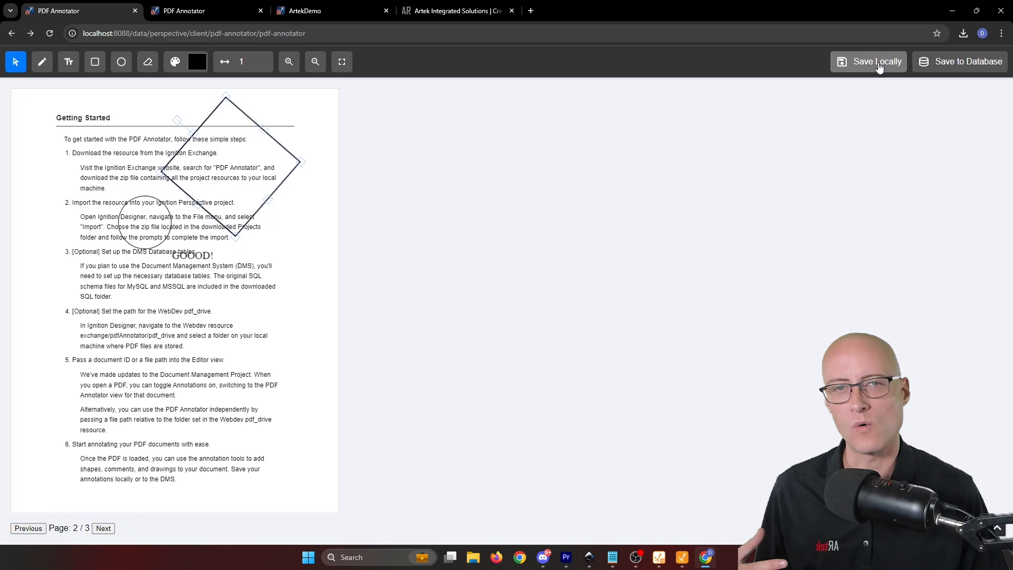
Save the annotated ReadMe PDF locally and scroll the copy to check the freehand line.
{"action": "left_click", "coordinate": [876, 61]}
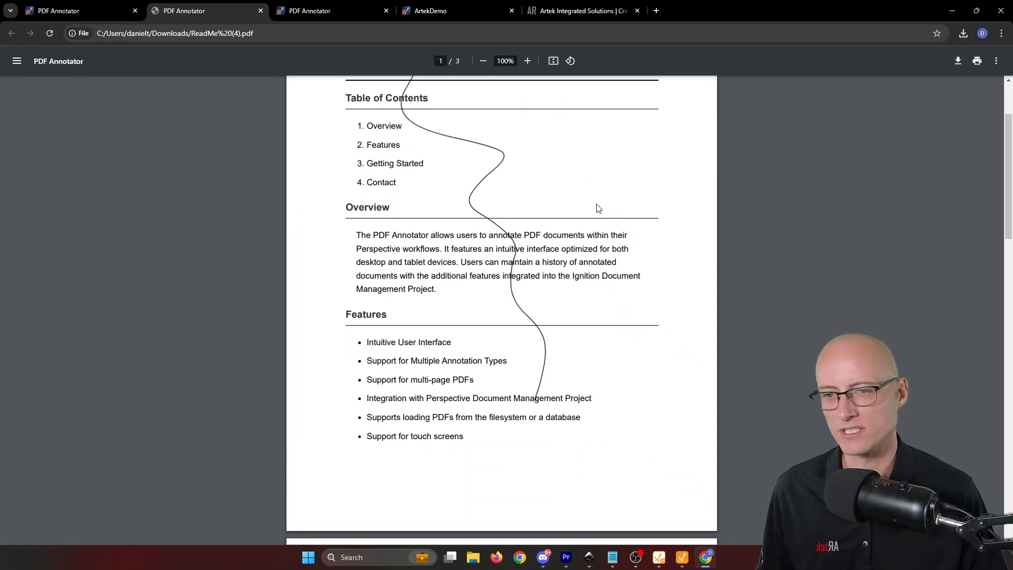
{"action": "scroll", "scroll_direction": "down", "scroll_amount": 3}
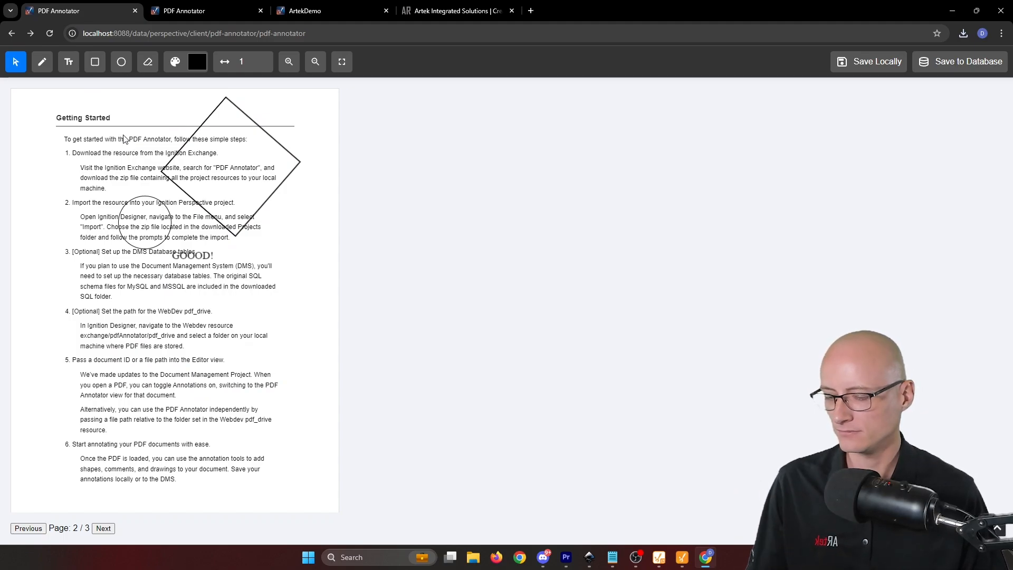
Preview the annotator as a Surface Pro 7 tablet and return to page 1.
{"action": "key", "text": "F12"}
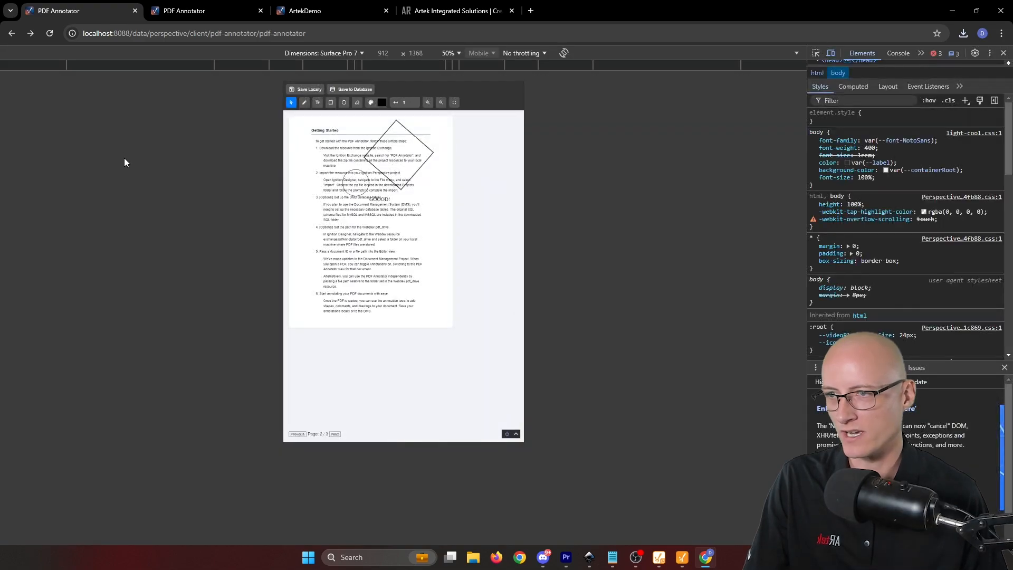
{"action": "left_click", "coordinate": [49, 33]}
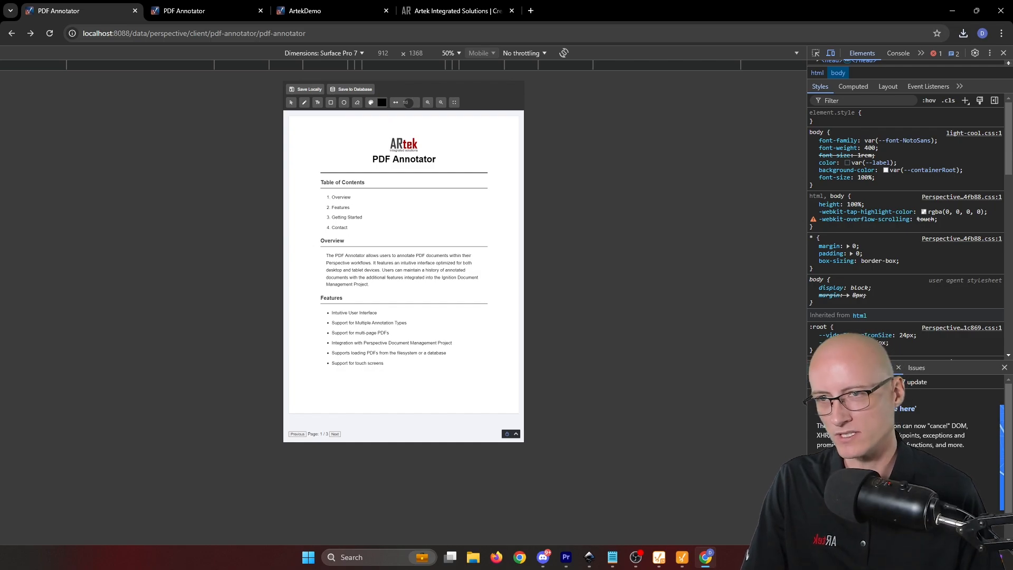
{"action": "left_click", "coordinate": [304, 102]}
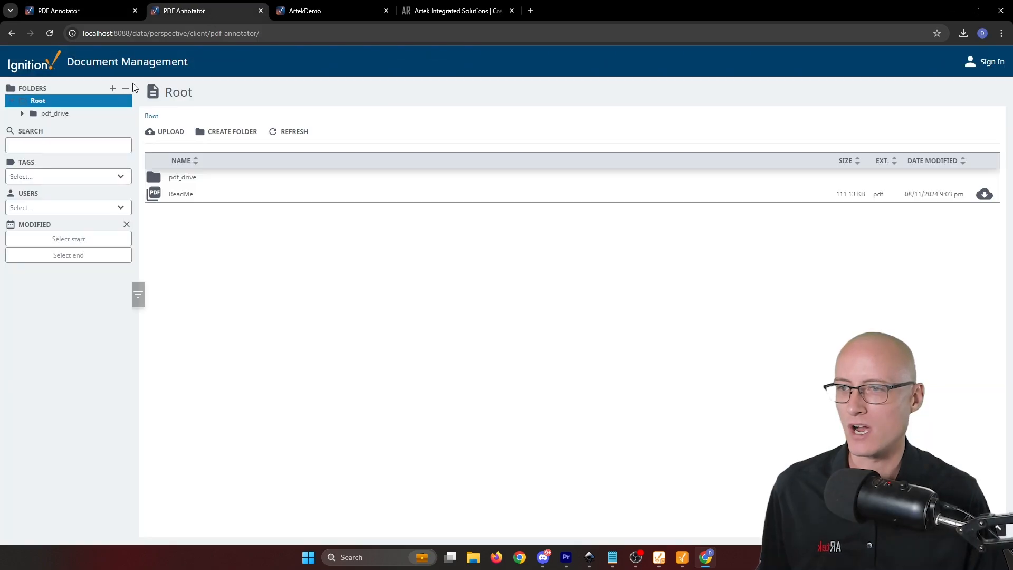
{"action": "mouse_move", "coordinate": [523, 279]}
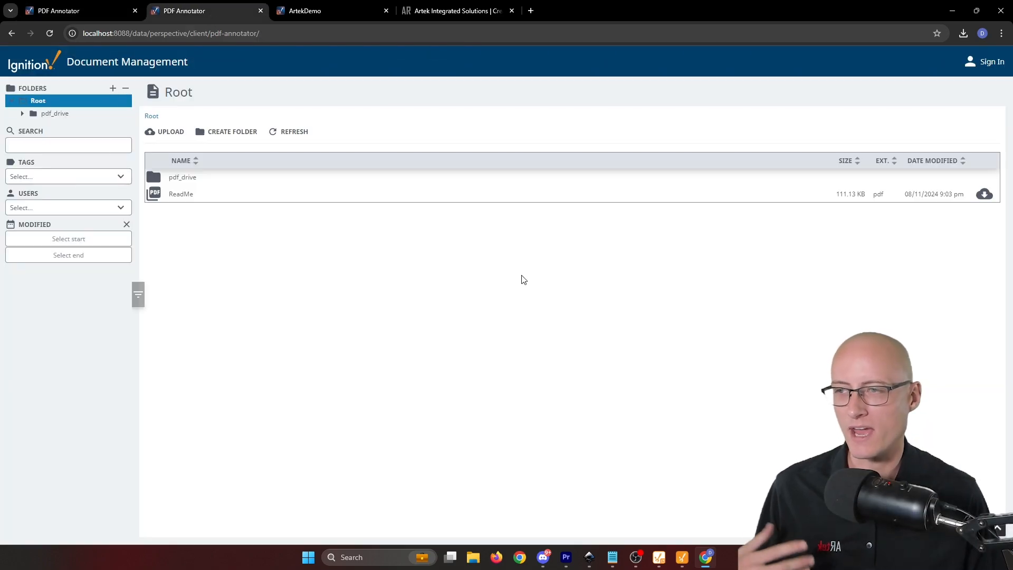
{"action": "mouse_move", "coordinate": [504, 275]}
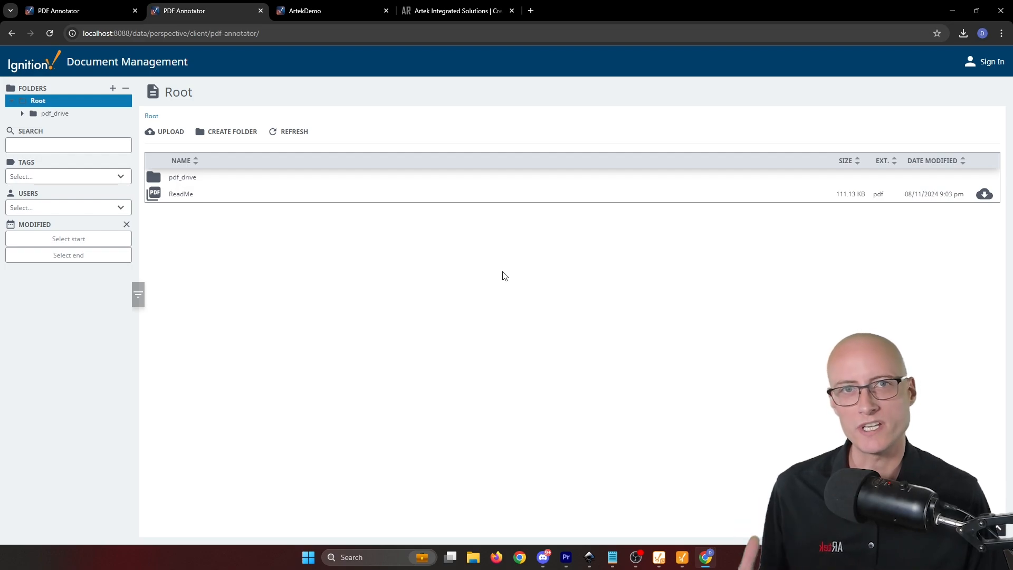
{"action": "mouse_move", "coordinate": [462, 202]}
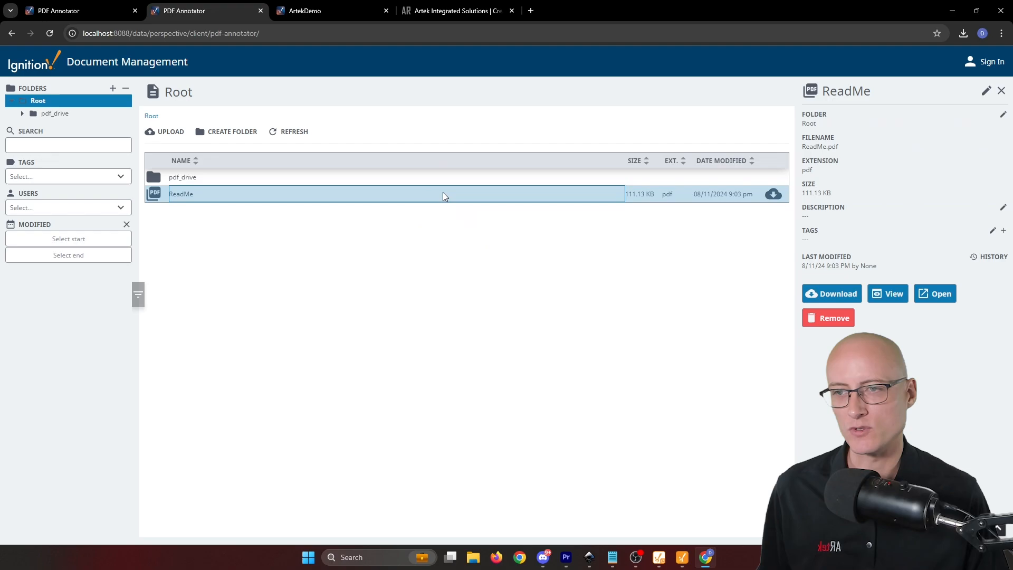
{"action": "mouse_move", "coordinate": [985, 264]}
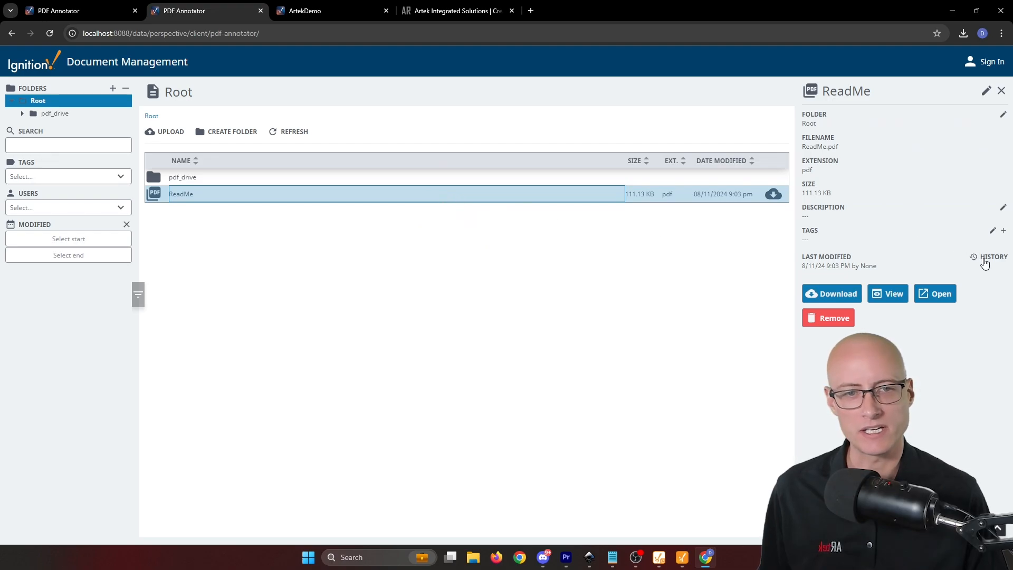
Open the version history of ReadMe.pdf from its details panel.
{"action": "left_click", "coordinate": [993, 256]}
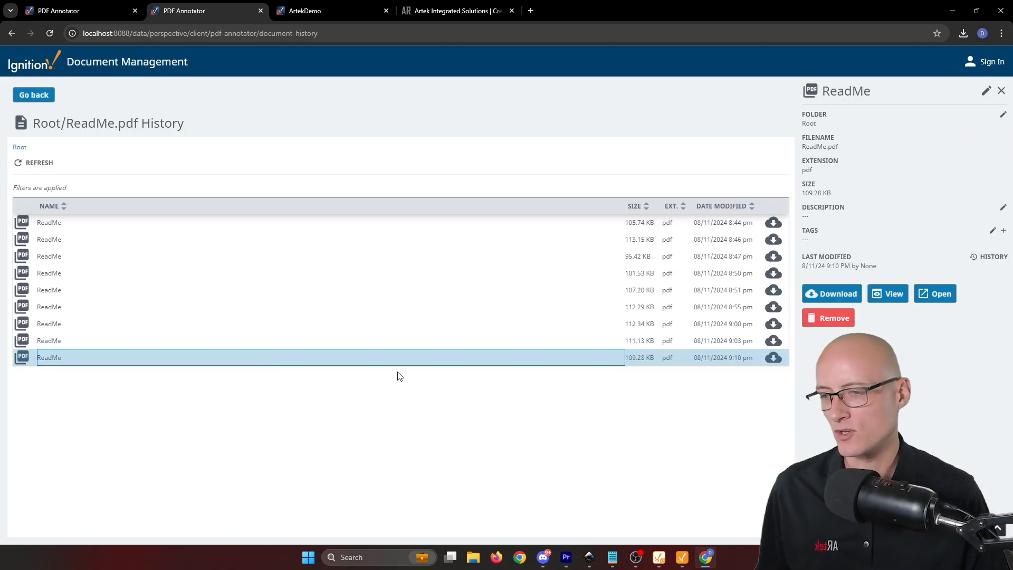
Open the latest ReadMe version in annotation mode, then view page 2 and return to page 1.
{"action": "left_click", "coordinate": [934, 293]}
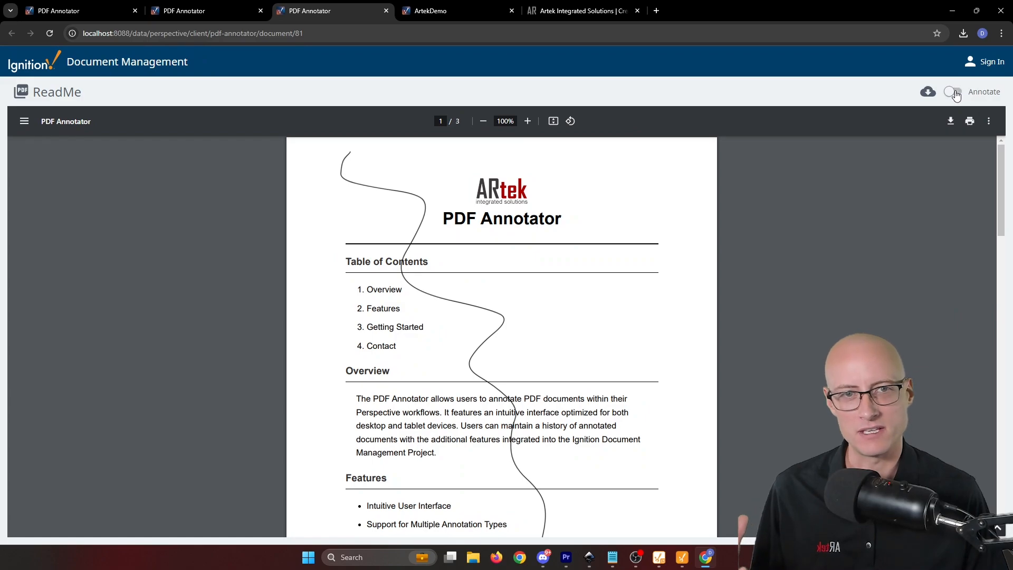
{"action": "left_click", "coordinate": [952, 92]}
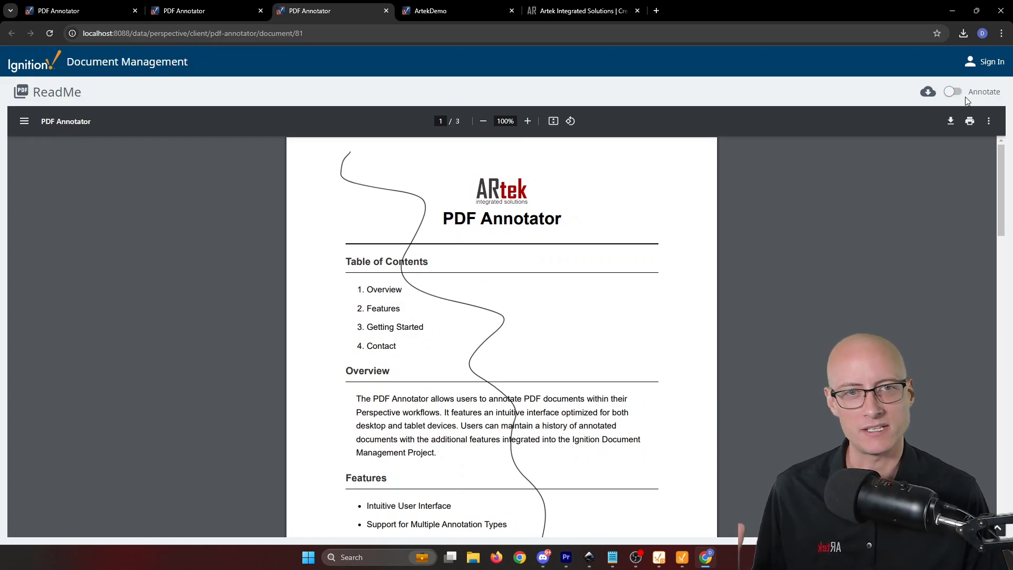
{"action": "left_click", "coordinate": [951, 91]}
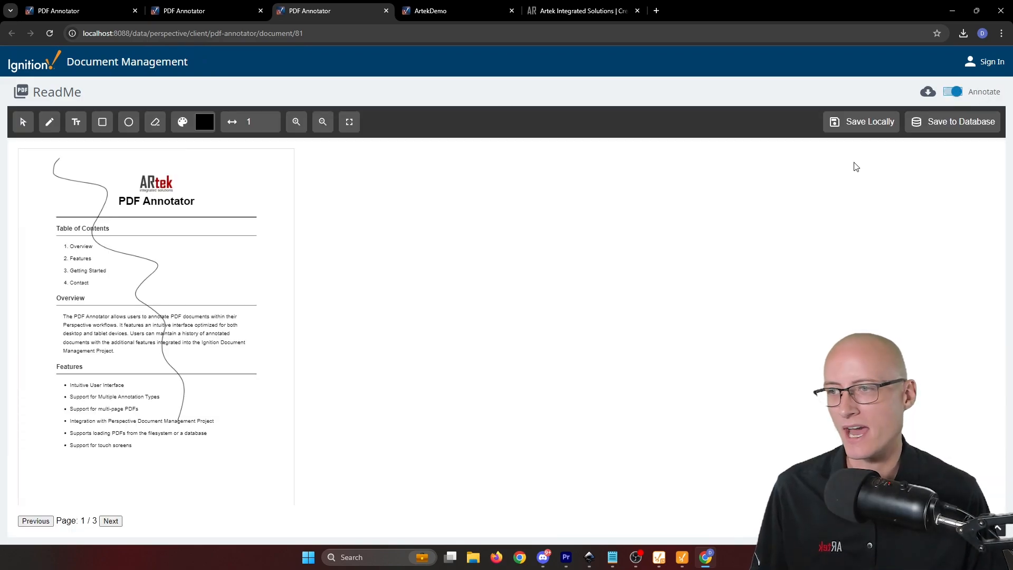
{"action": "mouse_move", "coordinate": [322, 340]}
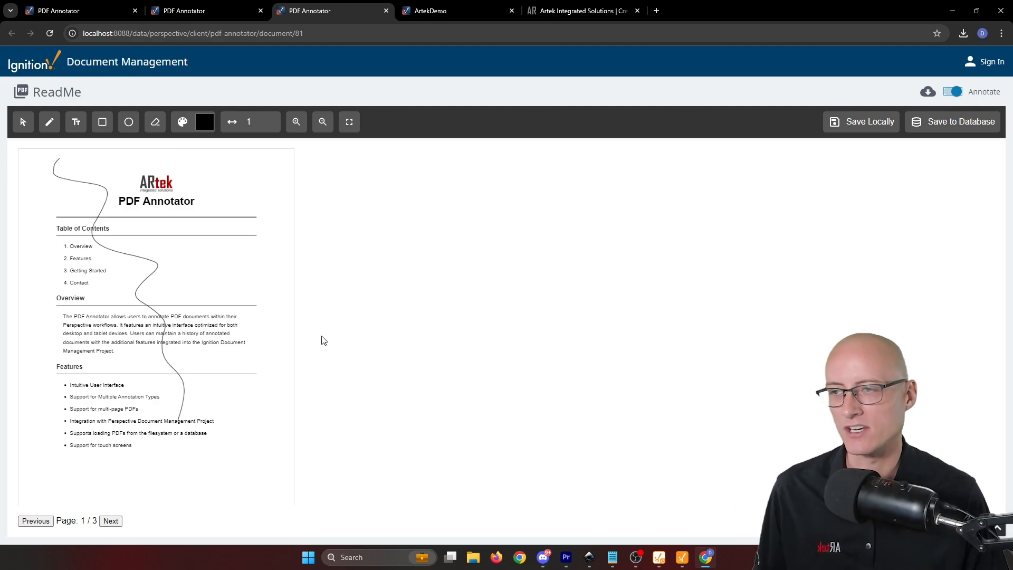
{"action": "left_click", "coordinate": [110, 520]}
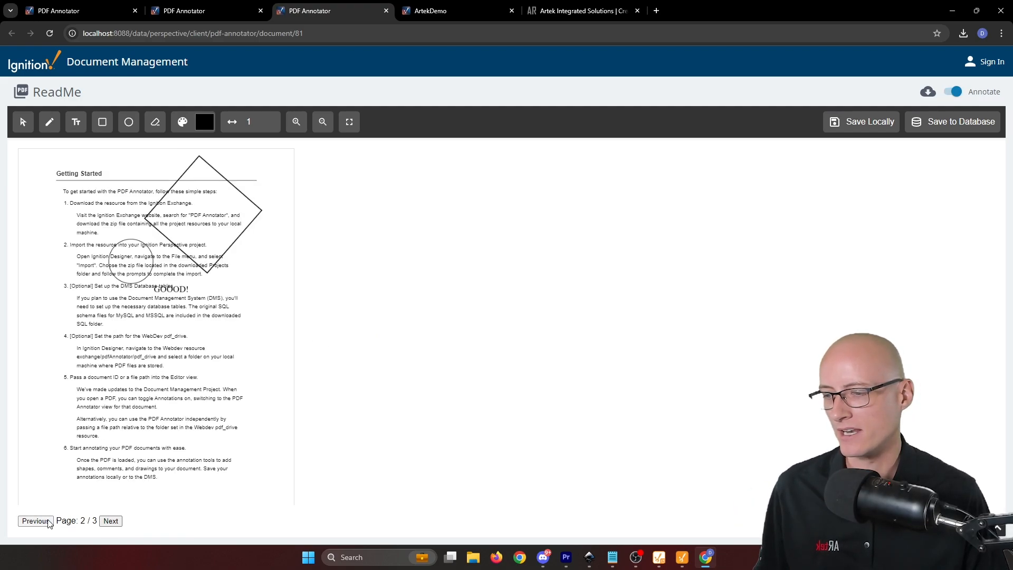
{"action": "left_click", "coordinate": [35, 520]}
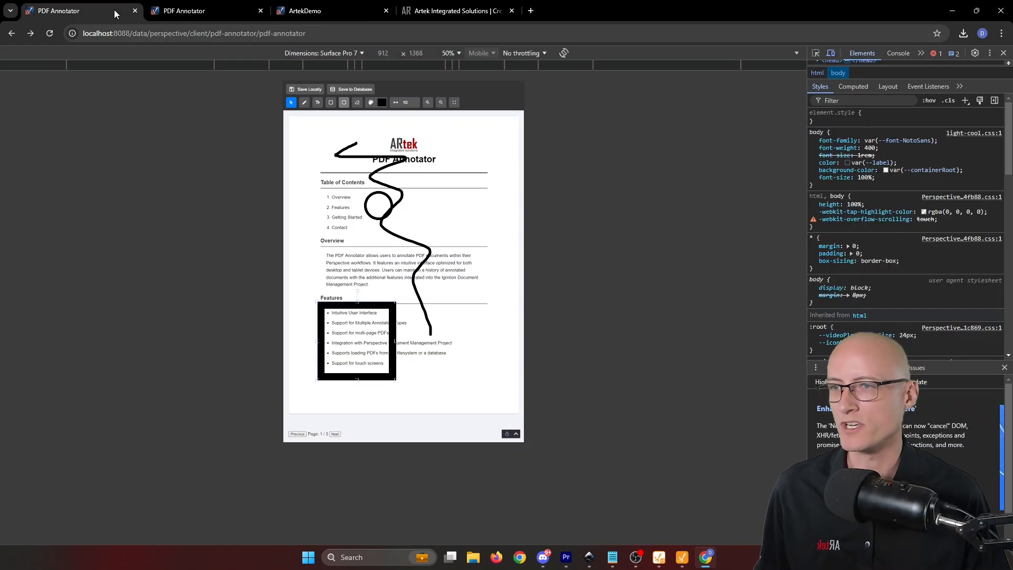
Reload the annotator repeatedly to discard unsaved drawings and drop the developer tools.
{"action": "left_click", "coordinate": [50, 33]}
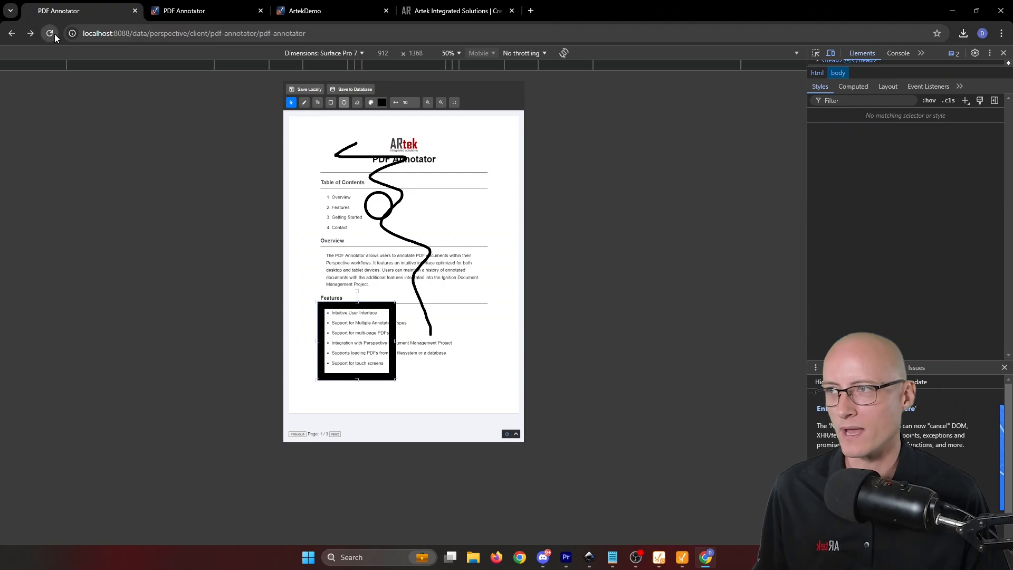
{"action": "left_click", "coordinate": [50, 33]}
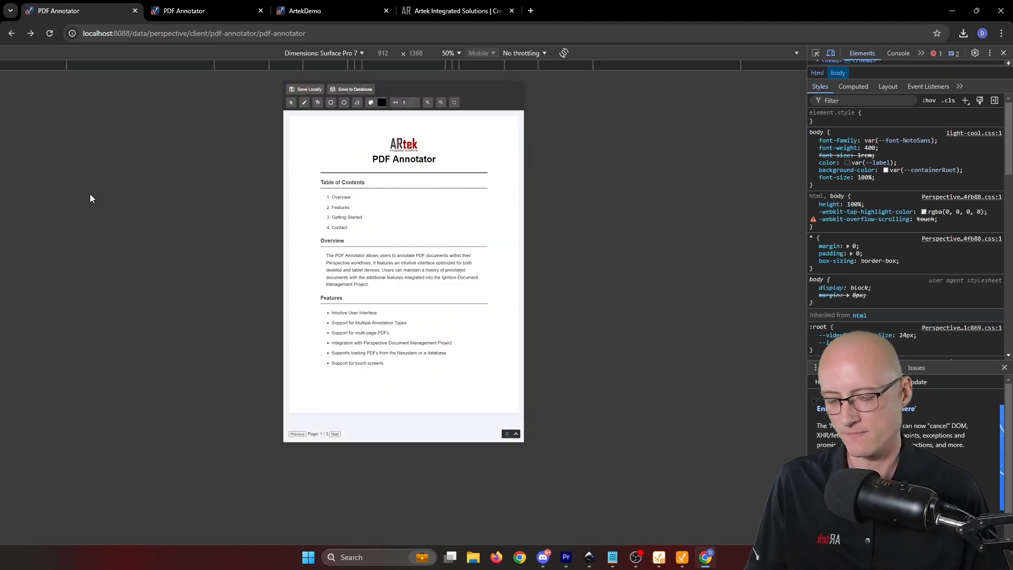
{"action": "left_click", "coordinate": [49, 33]}
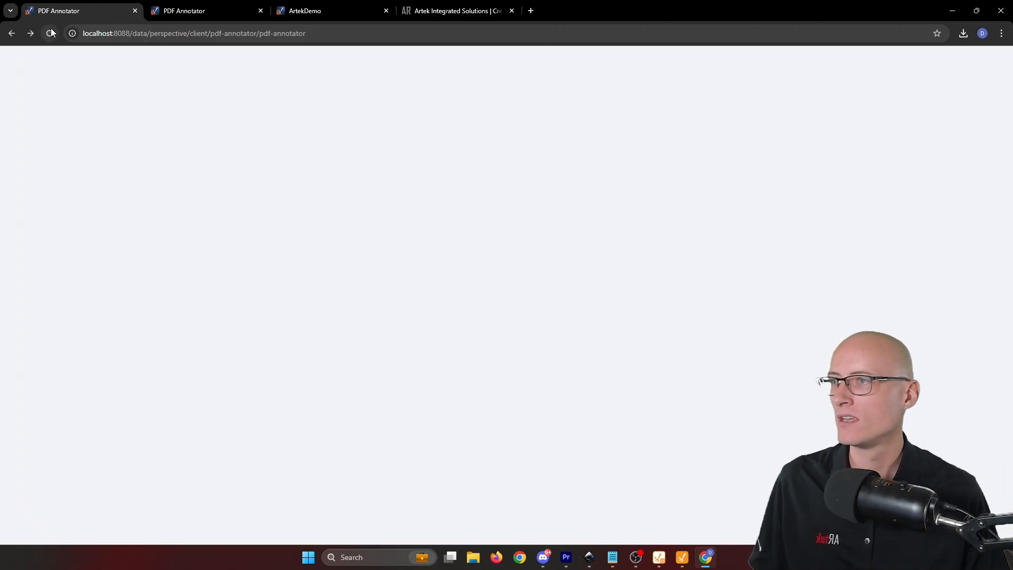
{"action": "left_click", "coordinate": [50, 32]}
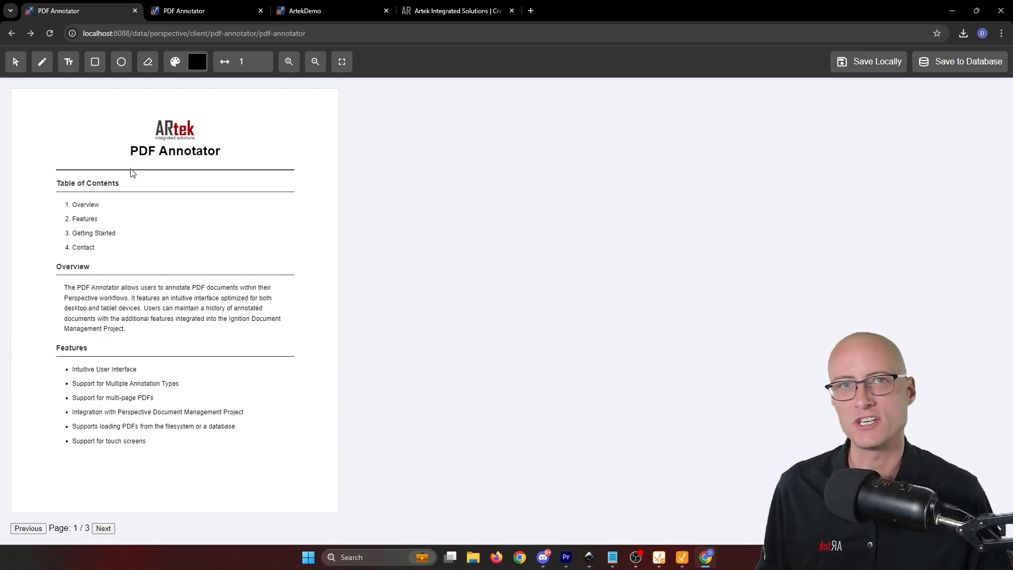
{"action": "mouse_move", "coordinate": [139, 197]}
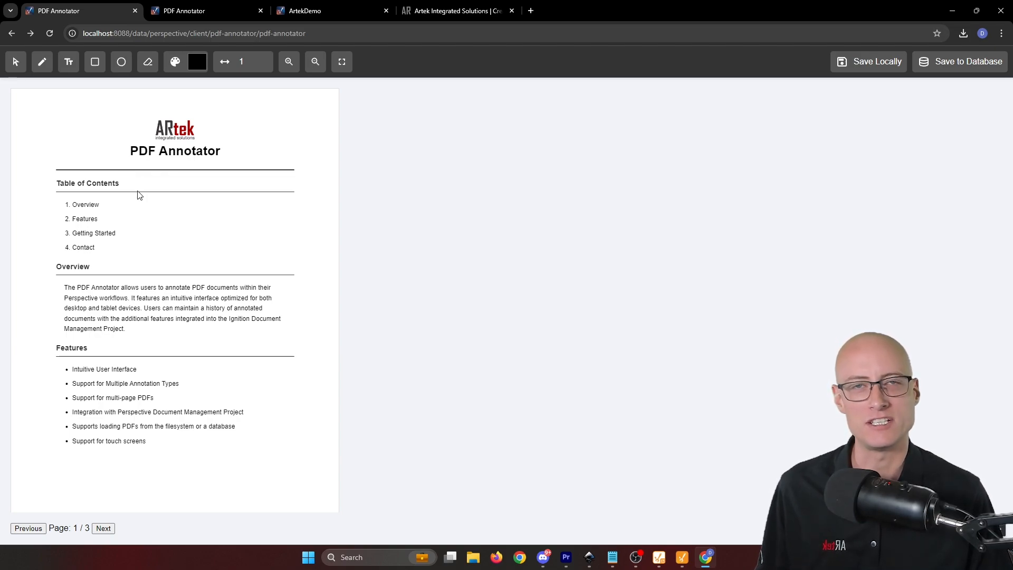
{"action": "mouse_move", "coordinate": [128, 209]}
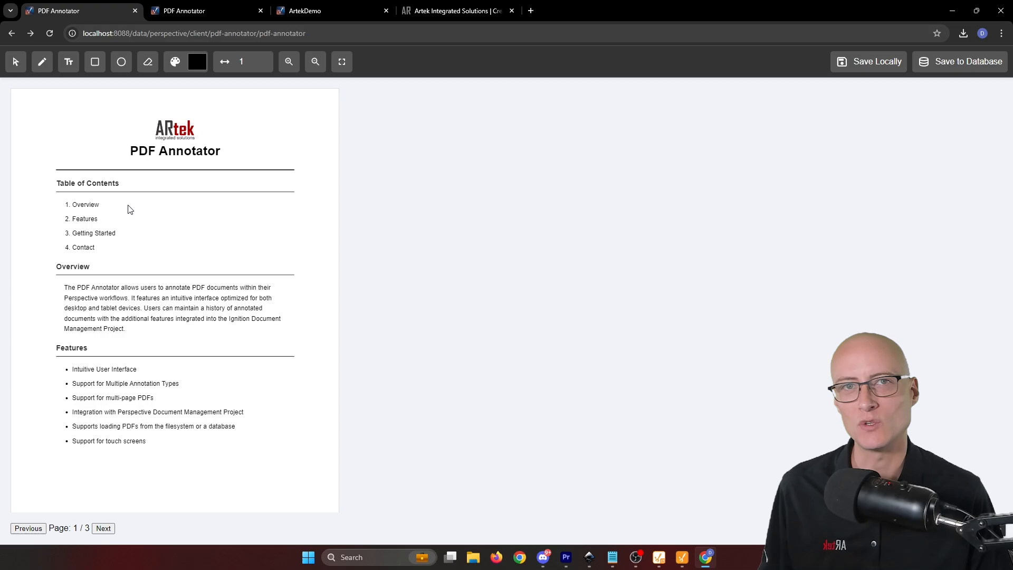
{"action": "mouse_move", "coordinate": [133, 221]}
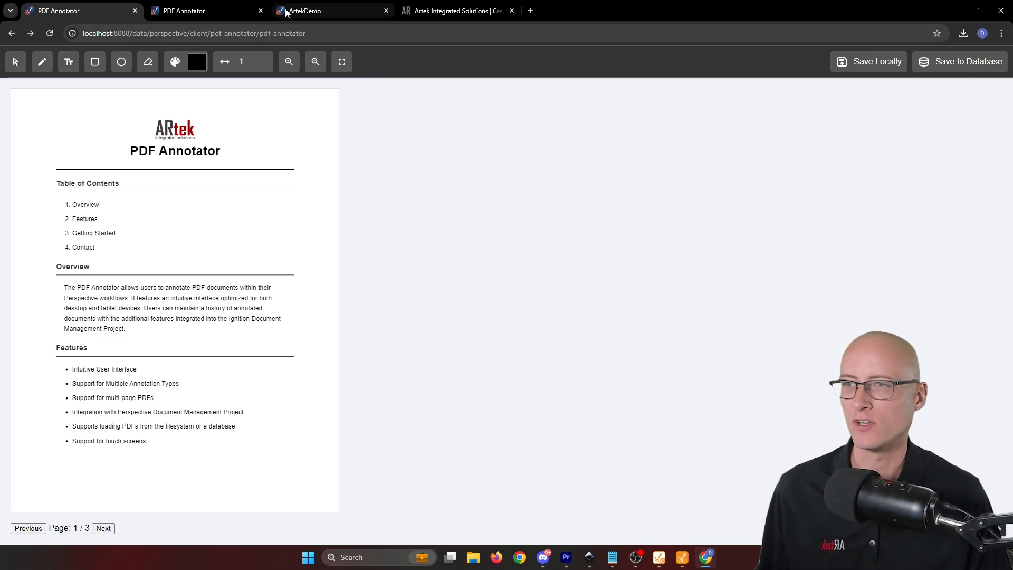
Switch to the ArtekDemo tab showing the Exchange PDF Annotator page.
{"action": "left_click", "coordinate": [331, 11]}
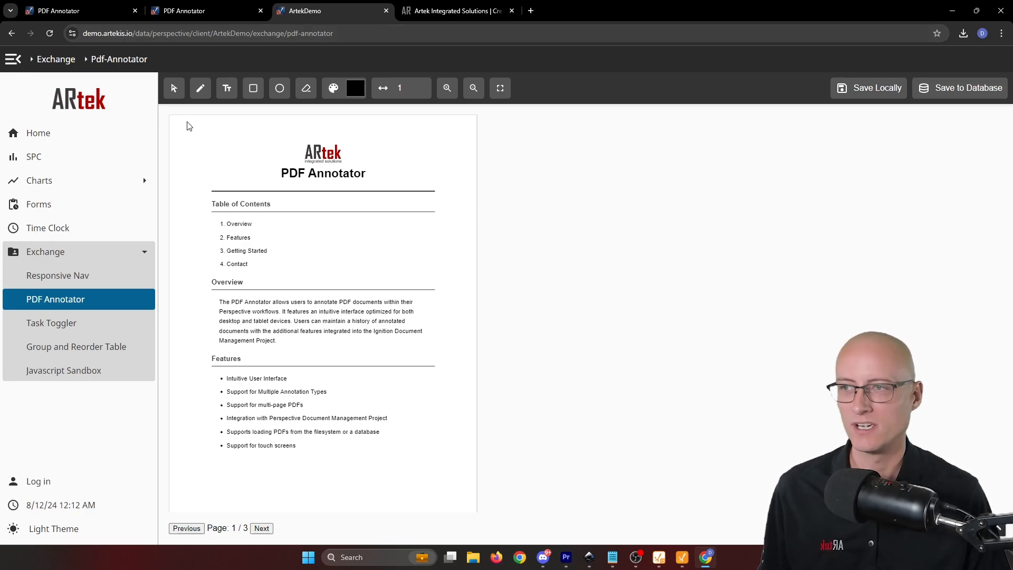
{"action": "mouse_move", "coordinate": [203, 134]}
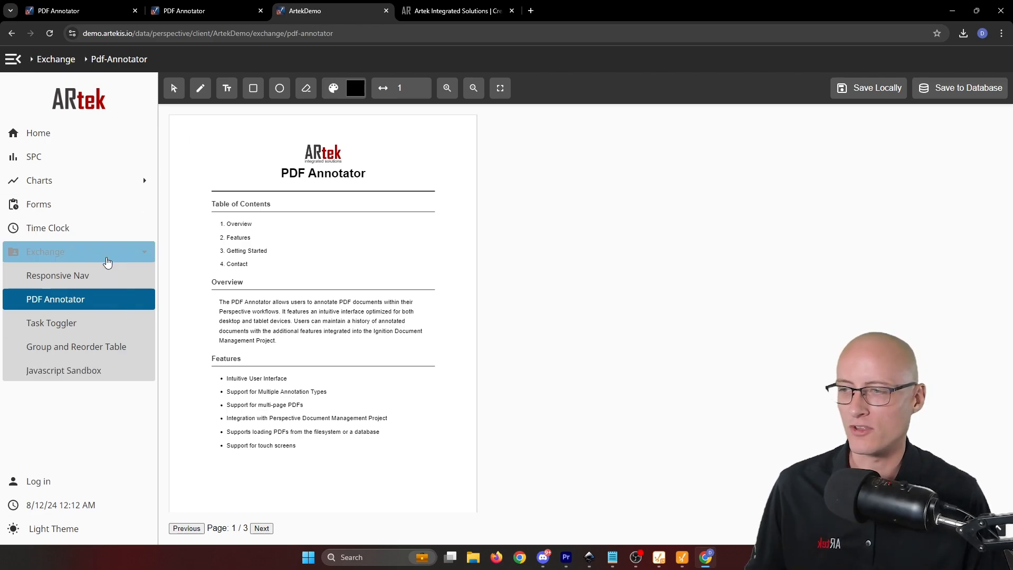
{"action": "mouse_move", "coordinate": [133, 382]}
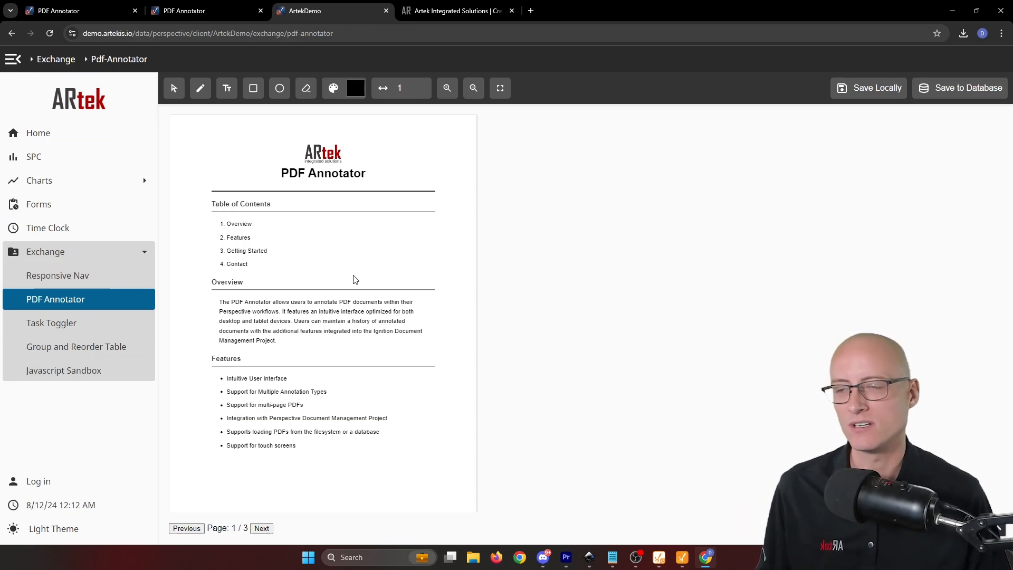
{"action": "mouse_move", "coordinate": [352, 269]}
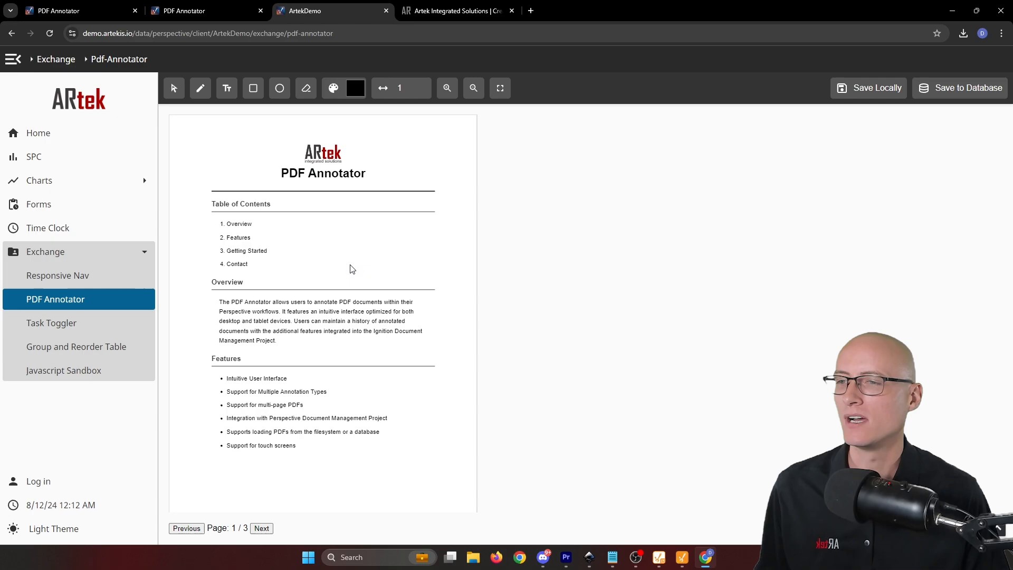
{"action": "mouse_move", "coordinate": [350, 274]}
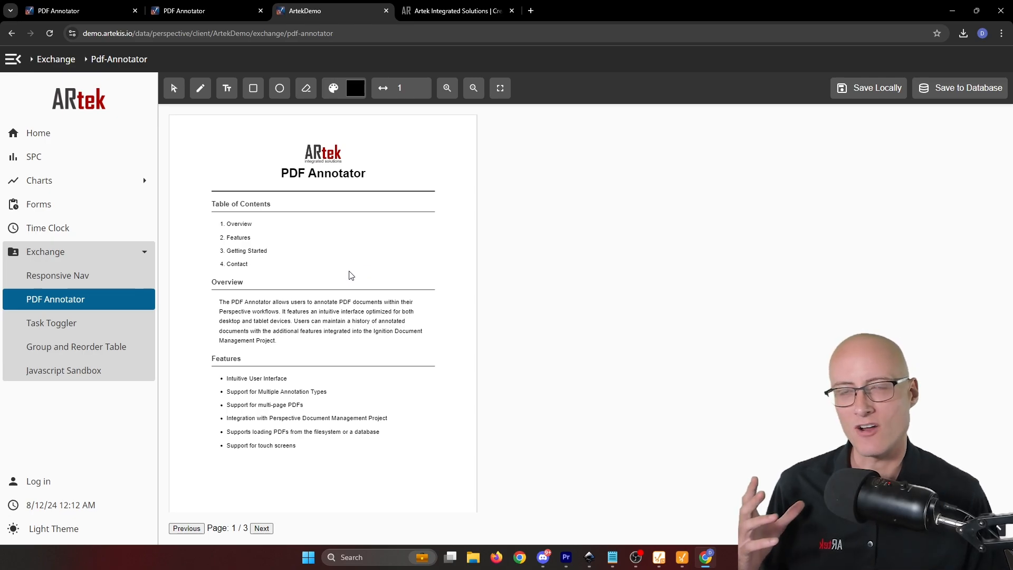
{"action": "mouse_move", "coordinate": [347, 277]}
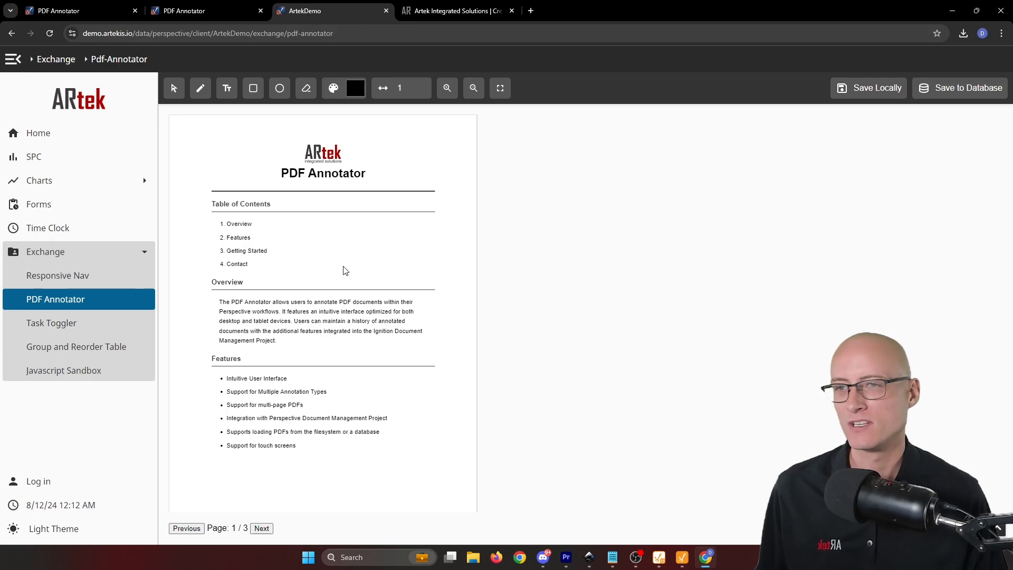
{"action": "mouse_move", "coordinate": [341, 267]}
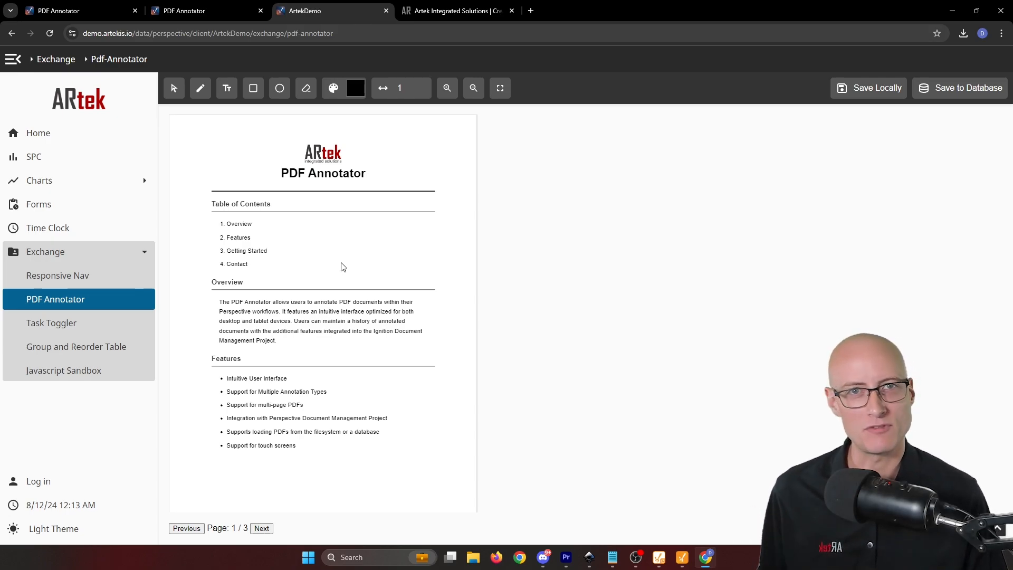
{"action": "mouse_move", "coordinate": [439, 60]}
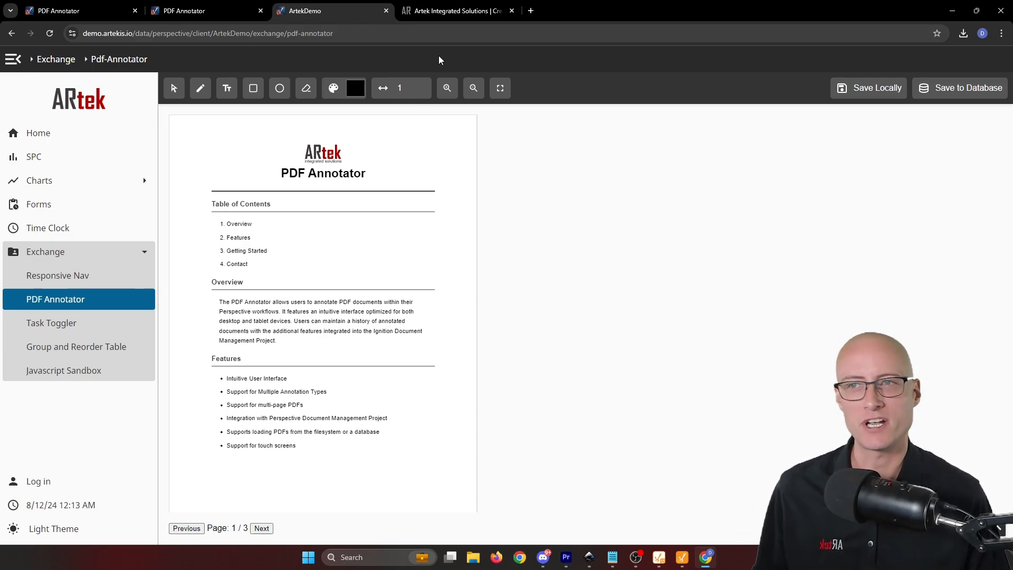
Switch to the Artek Integrated Solutions tab at artekis.io.
{"action": "left_click", "coordinate": [455, 11]}
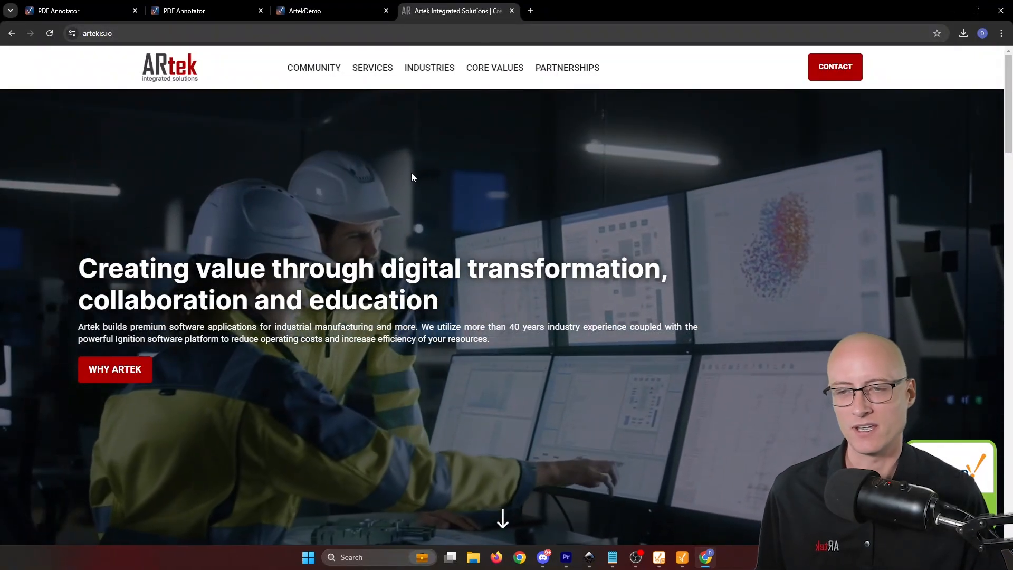
{"action": "mouse_move", "coordinate": [834, 66]}
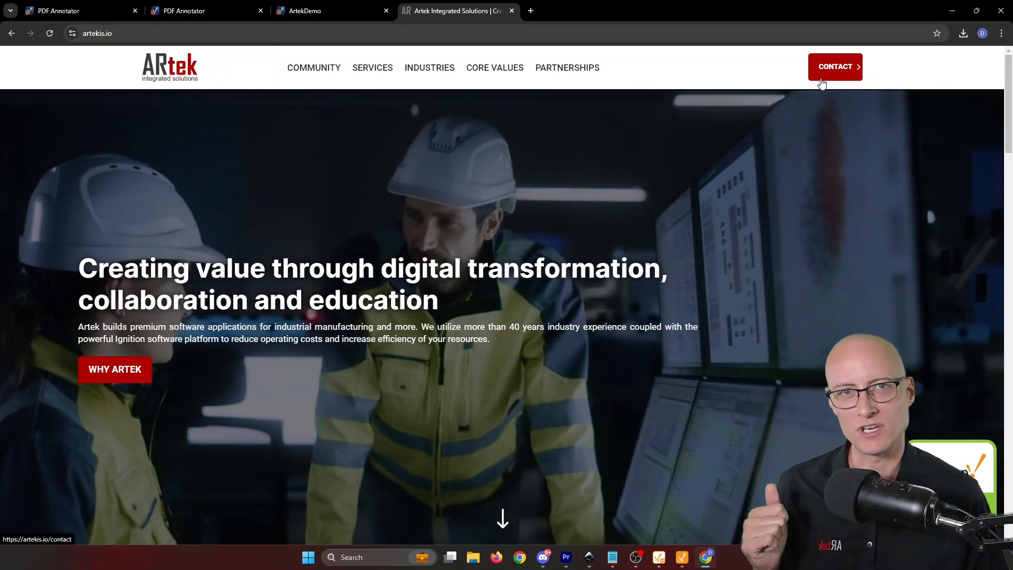
{"action": "mouse_move", "coordinate": [815, 90]}
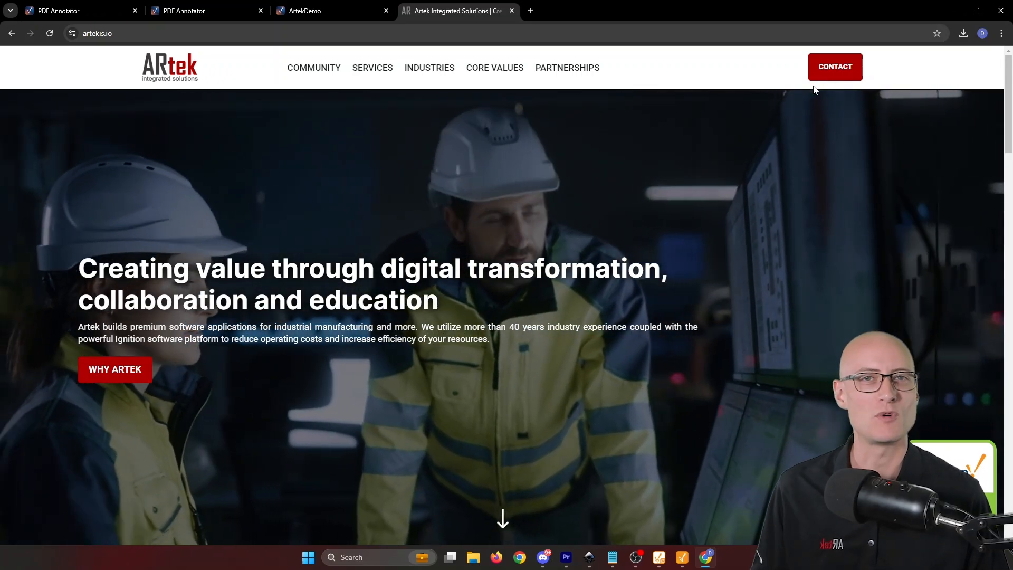